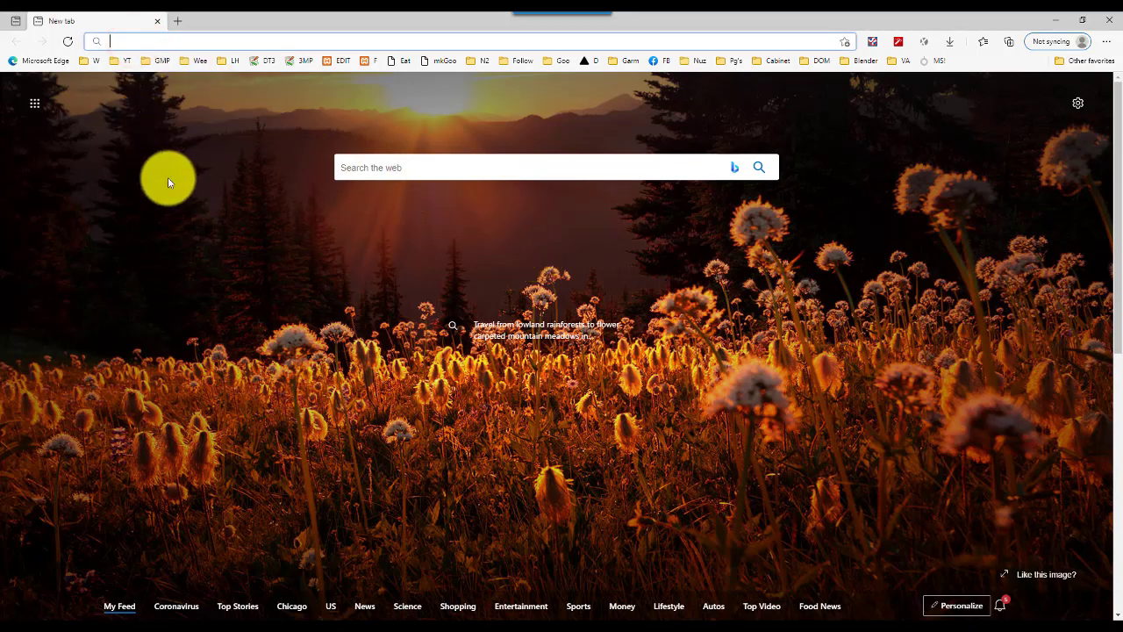
- Load the gateway's admin page at 192.168.12.1 in Edge
type("192.168.12.1")
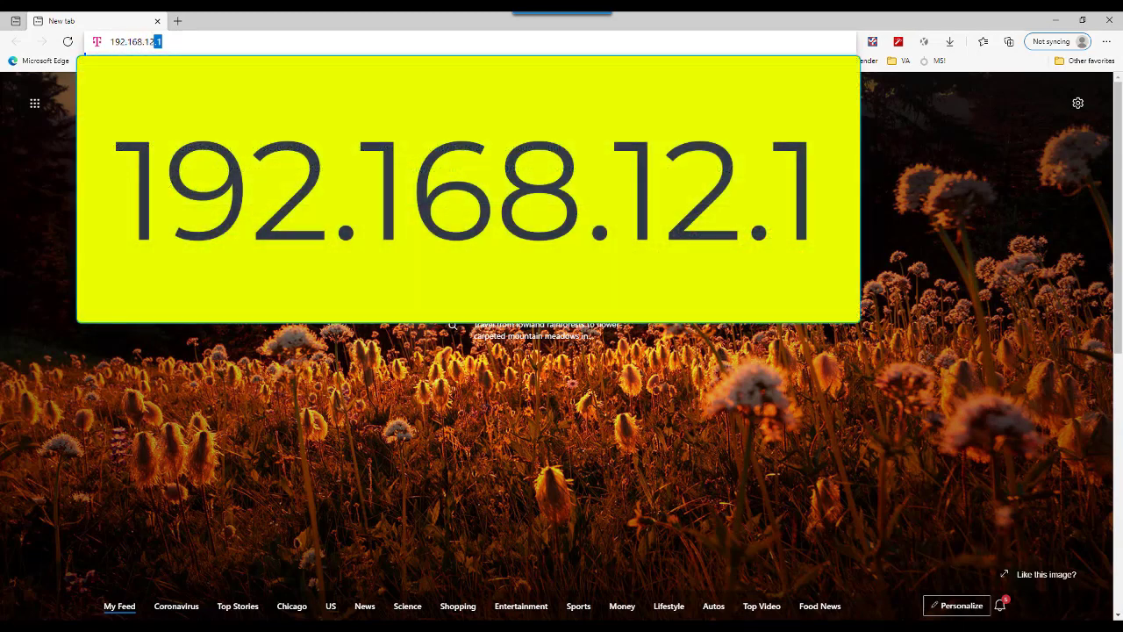
key("Return")
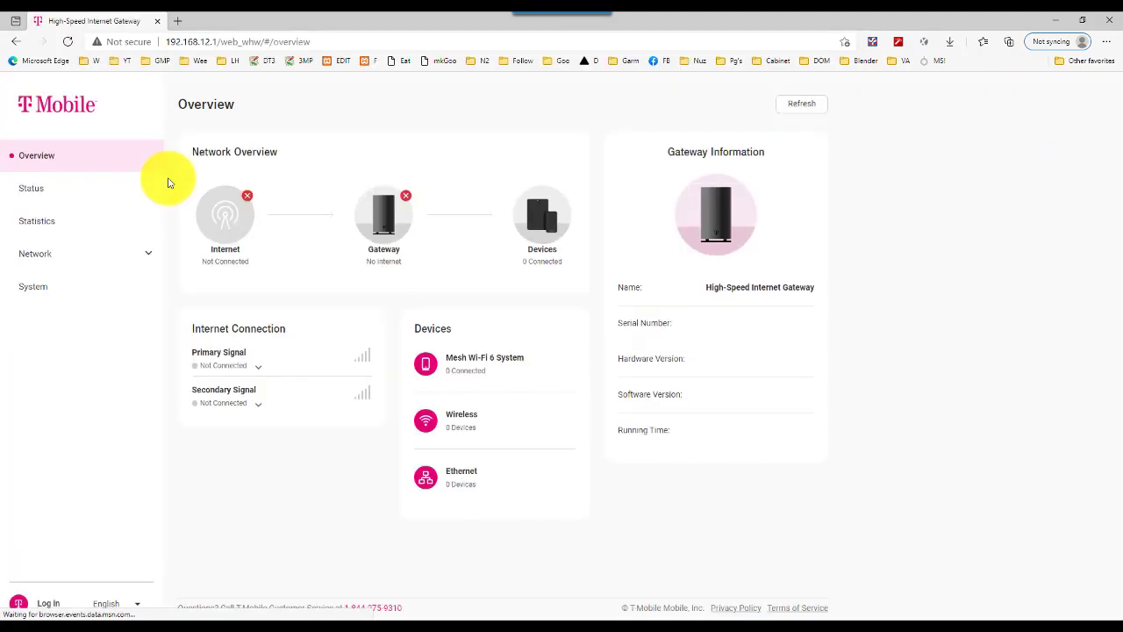
left_click(800, 103)
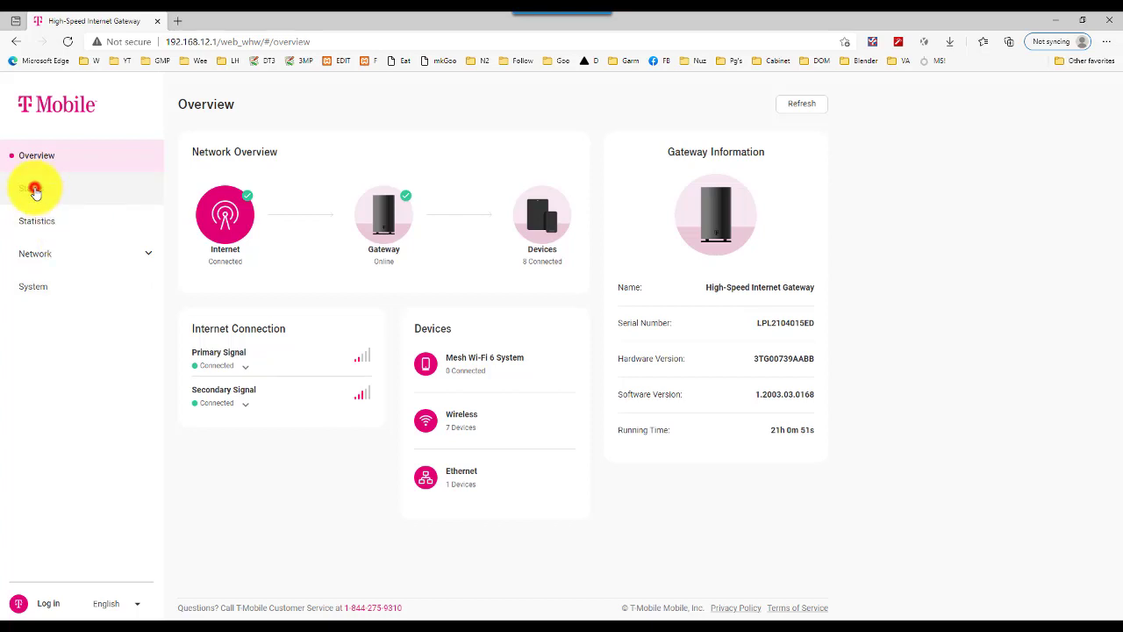
- View the gateway's Status data usage page, then its Statistics page with LAN counters
left_click(33, 187)
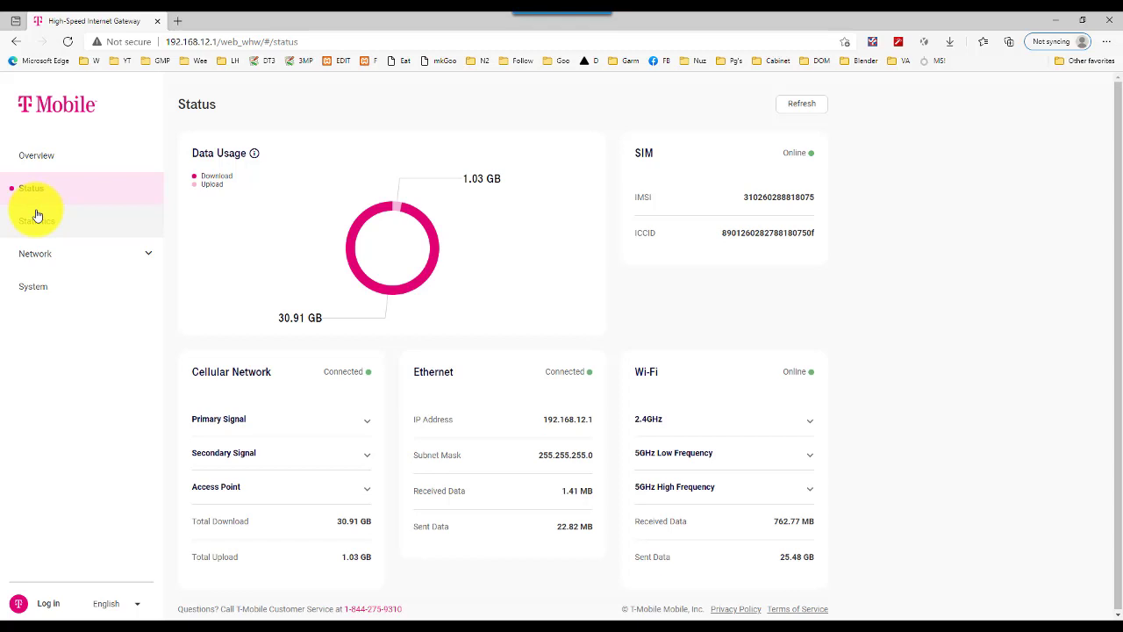
left_click(36, 221)
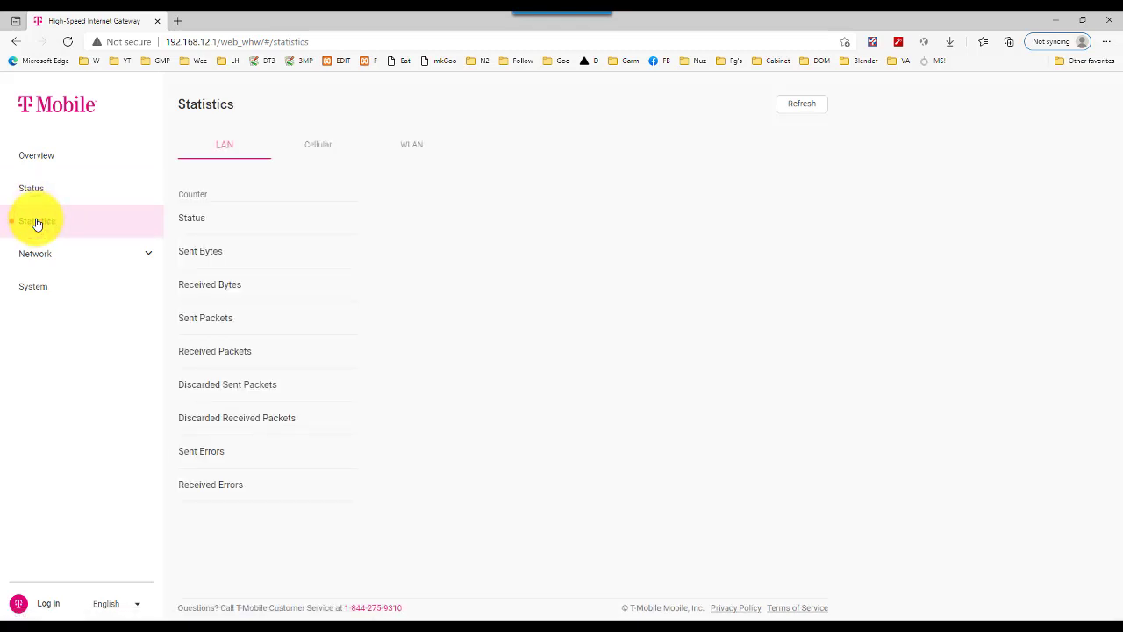
- Review the LAN, Cellular and WLAN counters, including the 2.4GHz and 5GHz network statistics
left_click(800, 102)
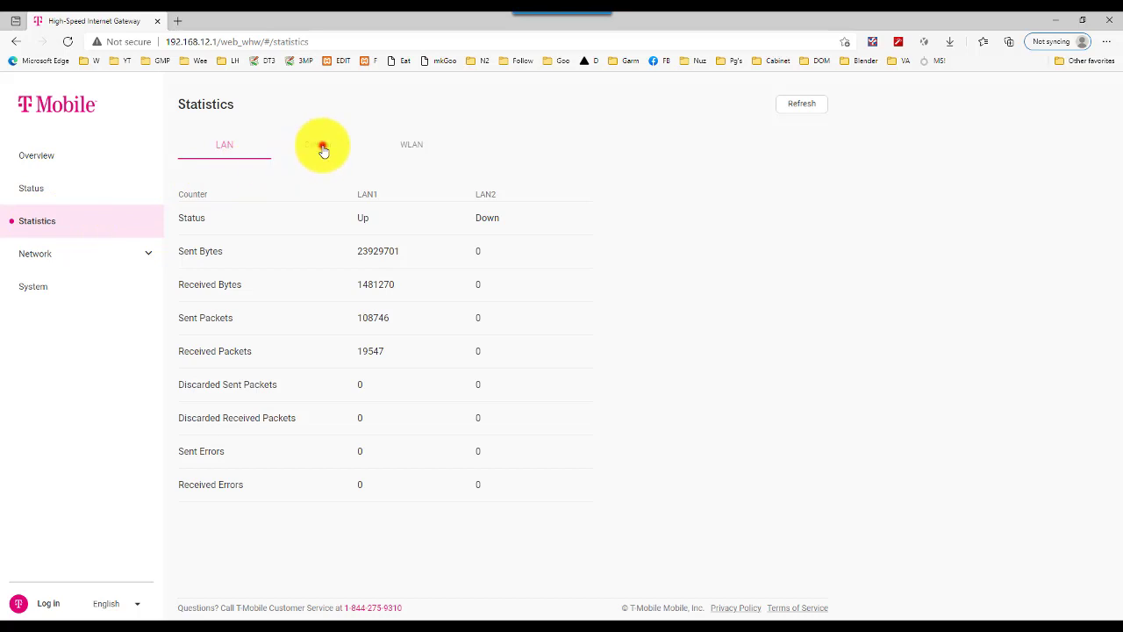
left_click(318, 144)
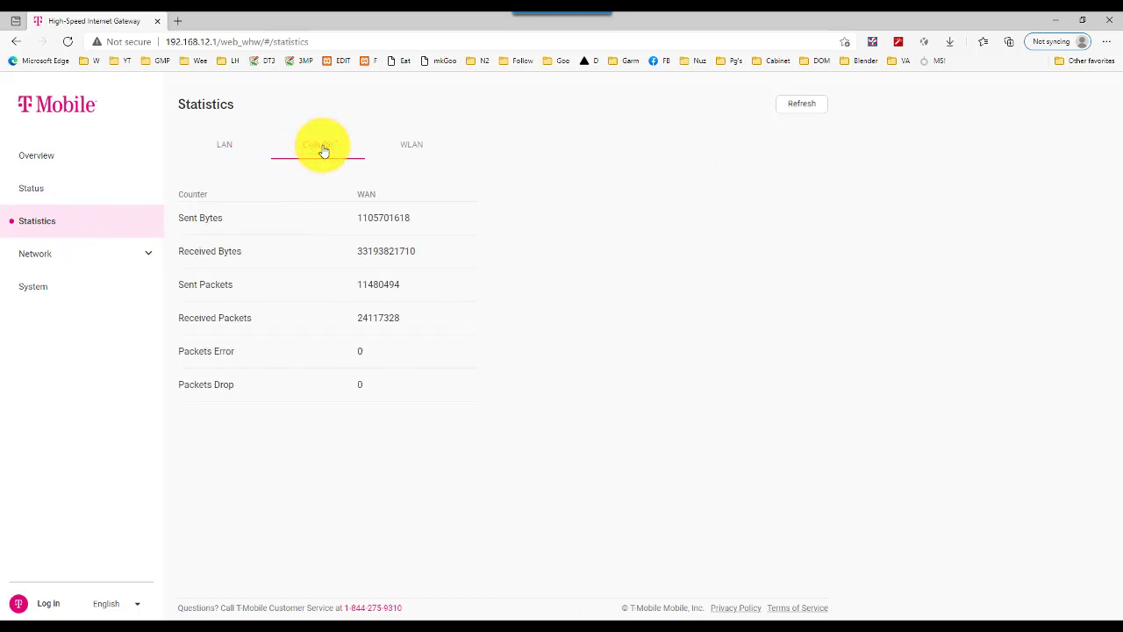
left_click(411, 144)
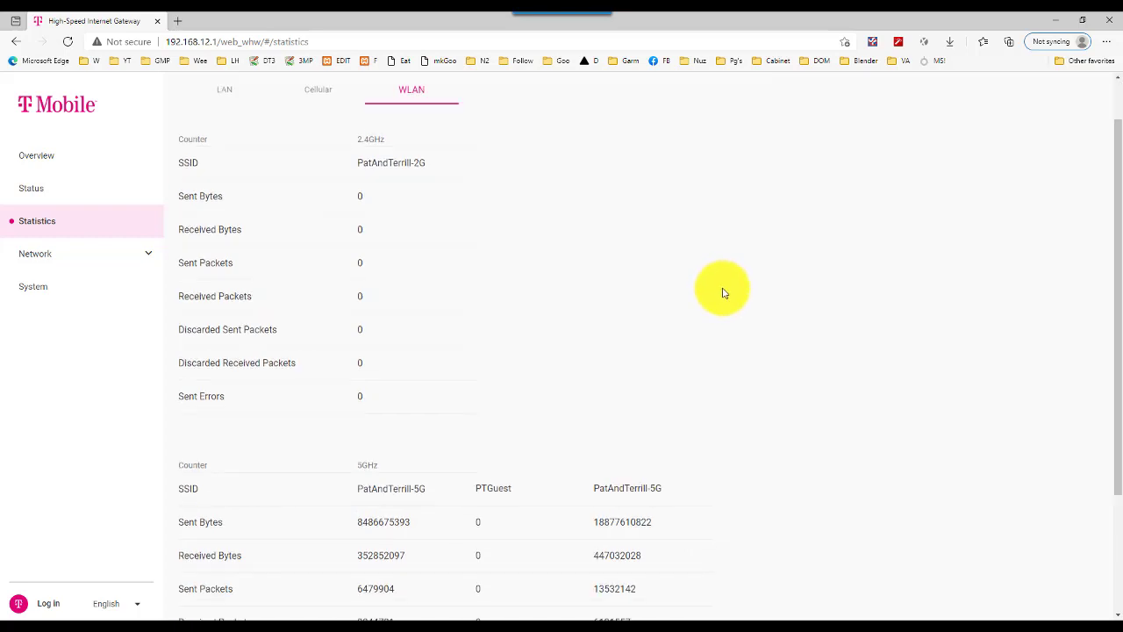
scroll("down", 3)
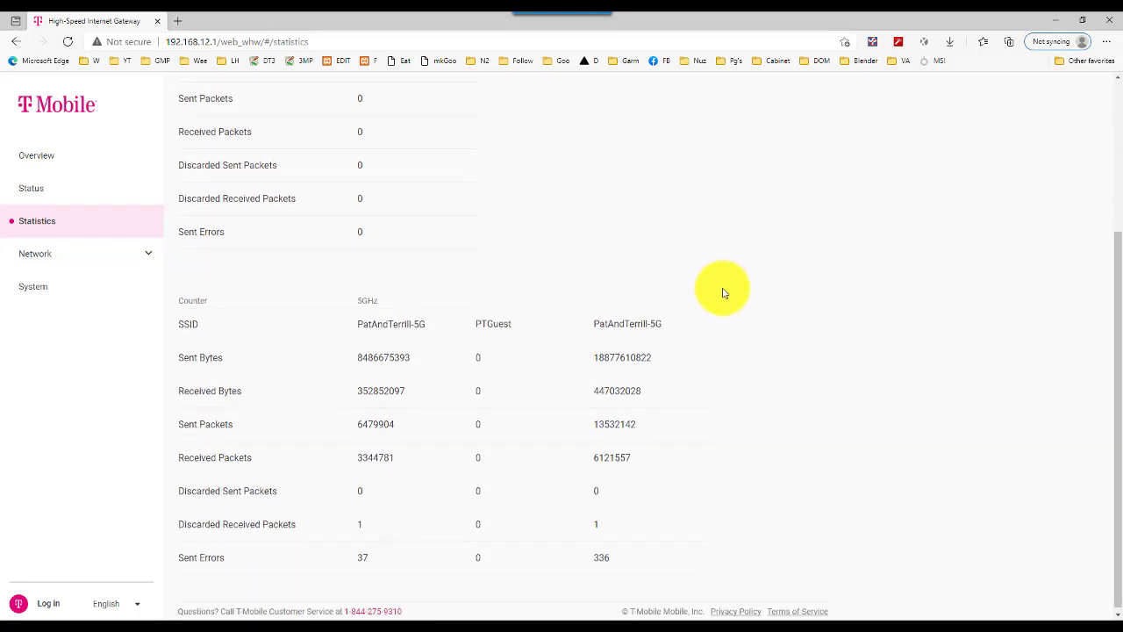
mouse_move(284, 249)
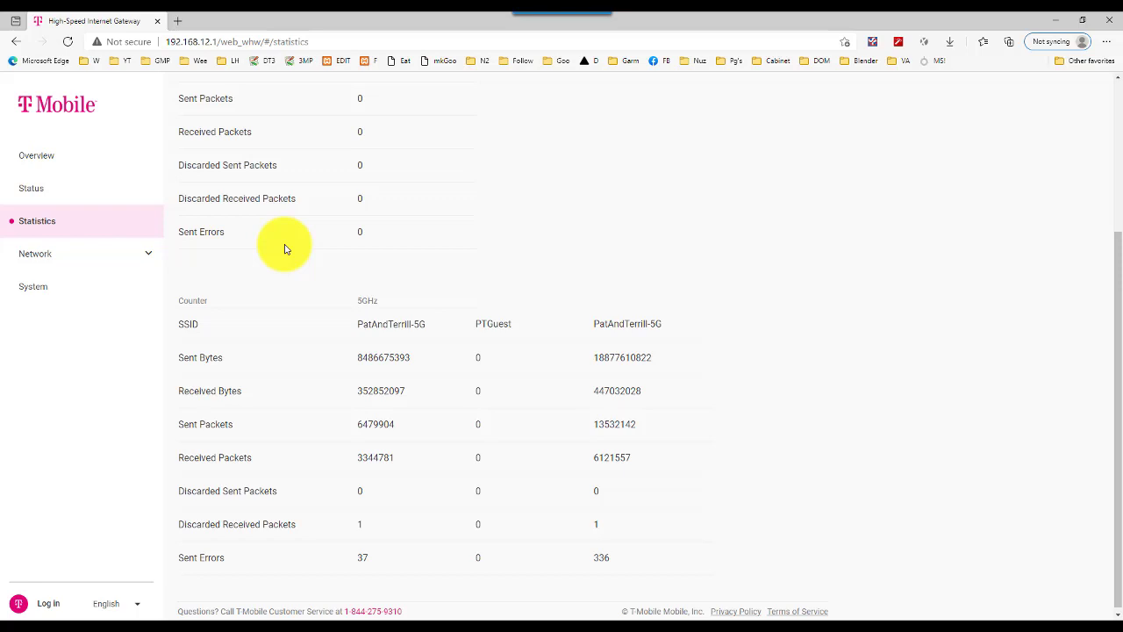
mouse_move(77, 252)
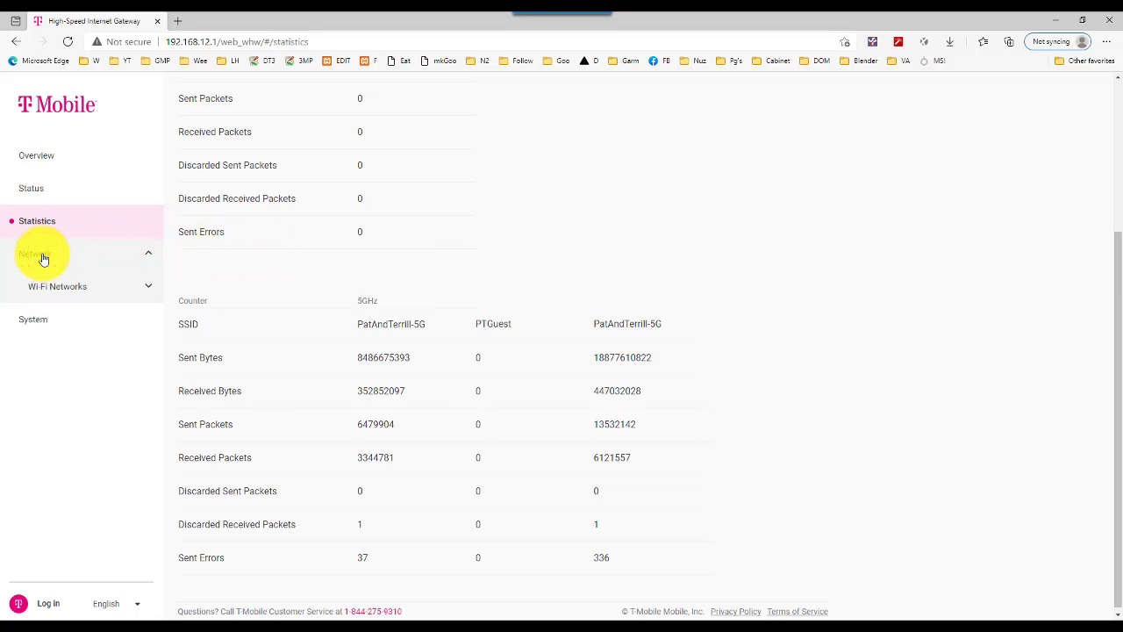
- Log in as admin to reach the 2.4GHz Wi-Fi network settings under Network > Wi-Fi Networks
left_click(57, 286)
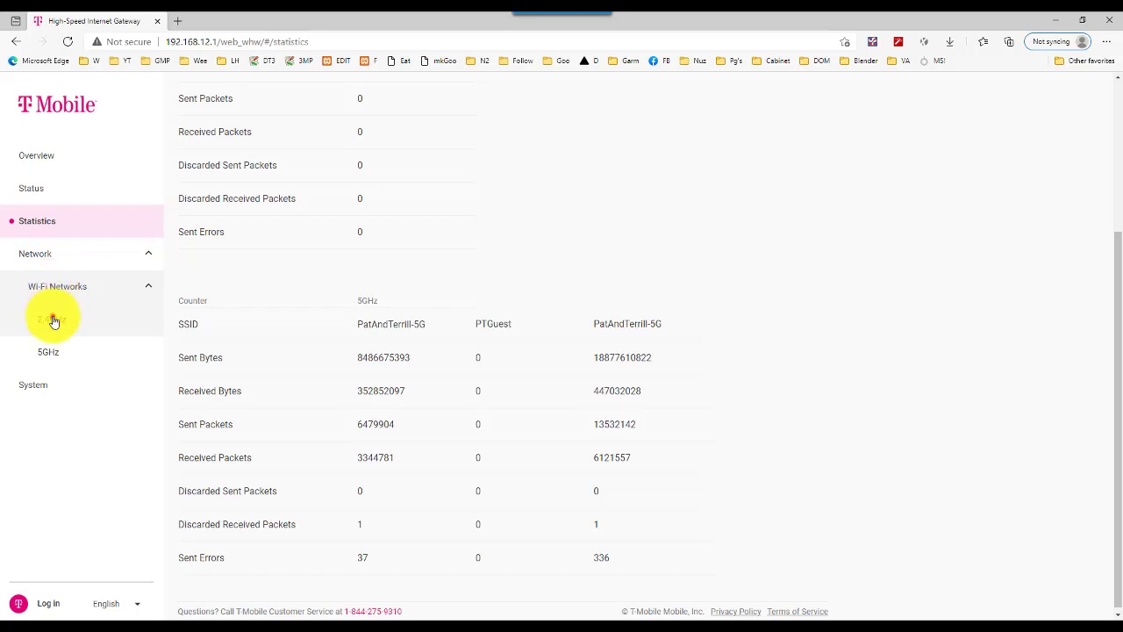
left_click(48, 603)
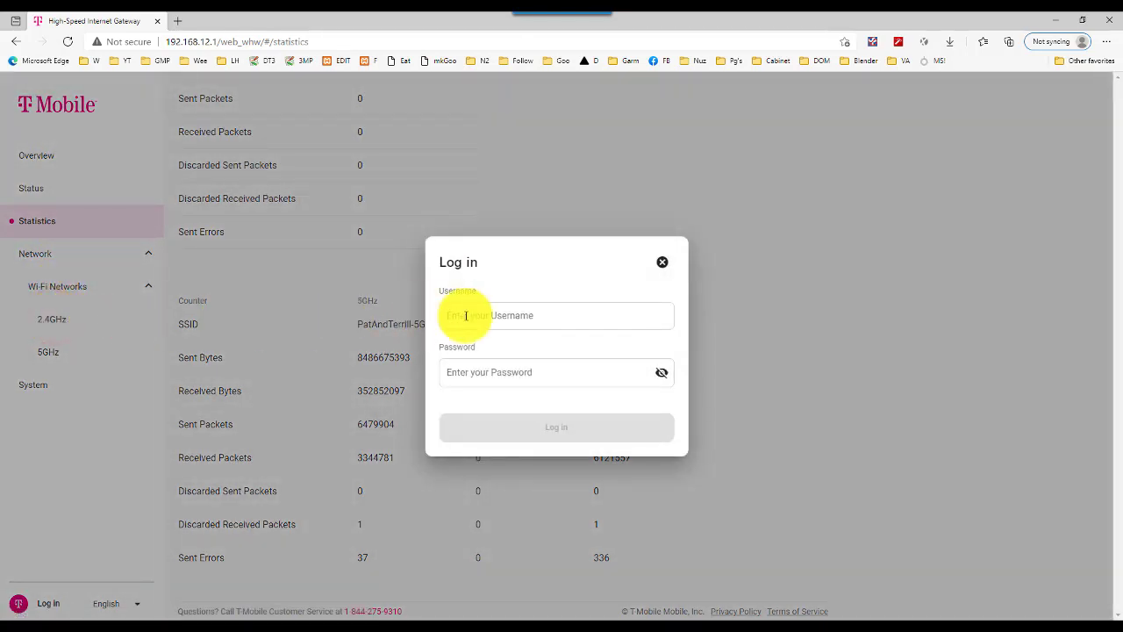
type("admin")
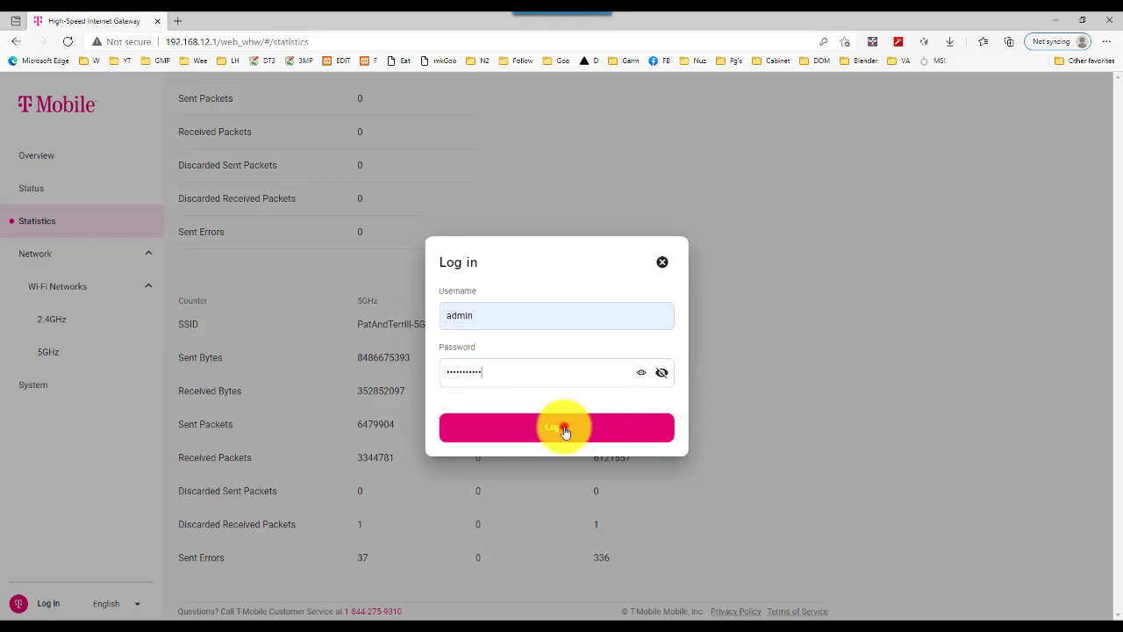
left_click(556, 428)
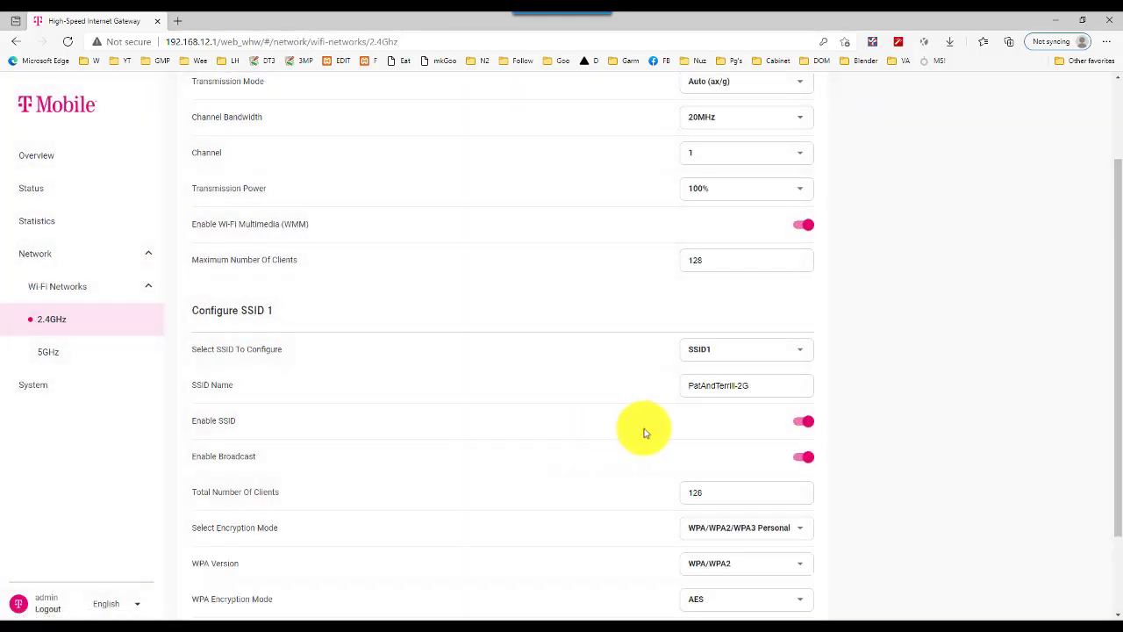
- Review SSID 1's name, encryption and WPA key, leaving SSID1 selected among the four SSID options
scroll("up", 3)
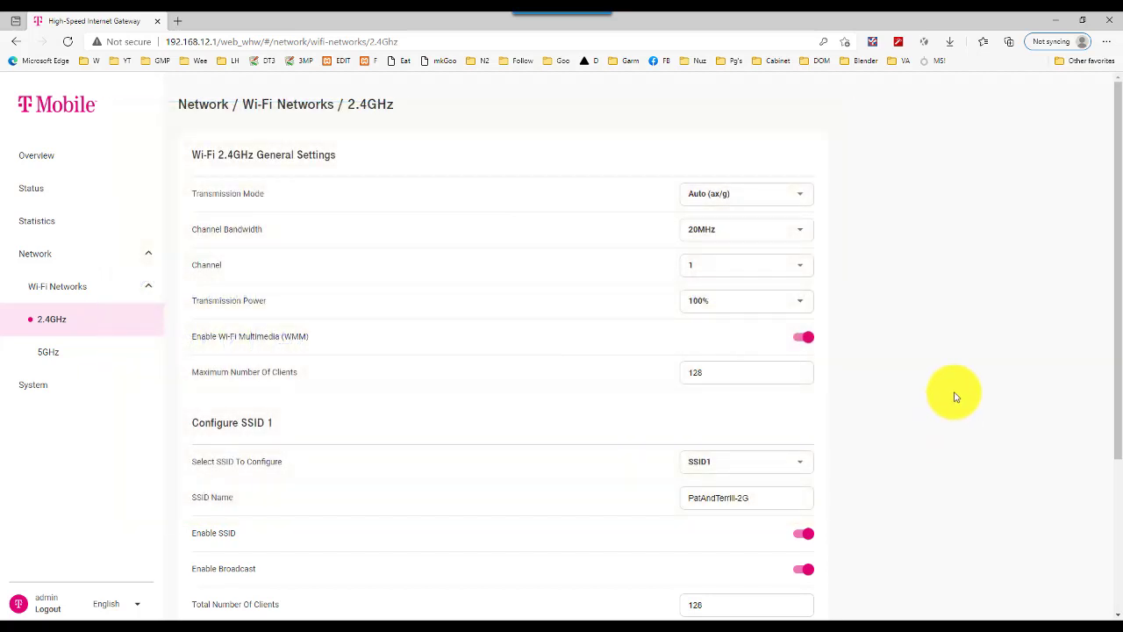
scroll("down", 3)
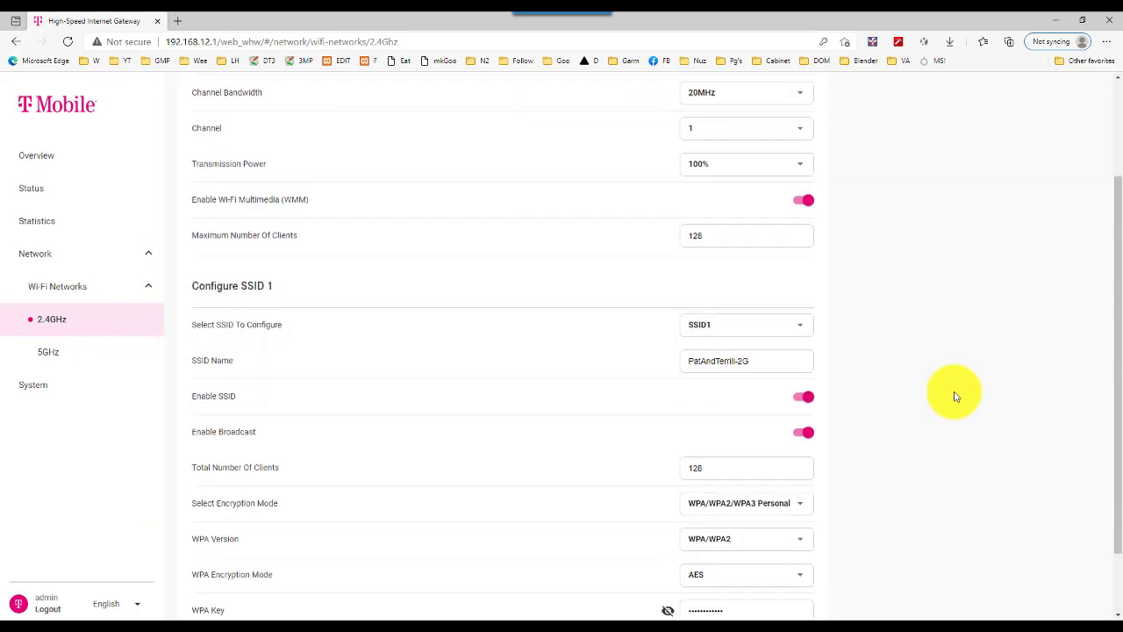
scroll("down", 3)
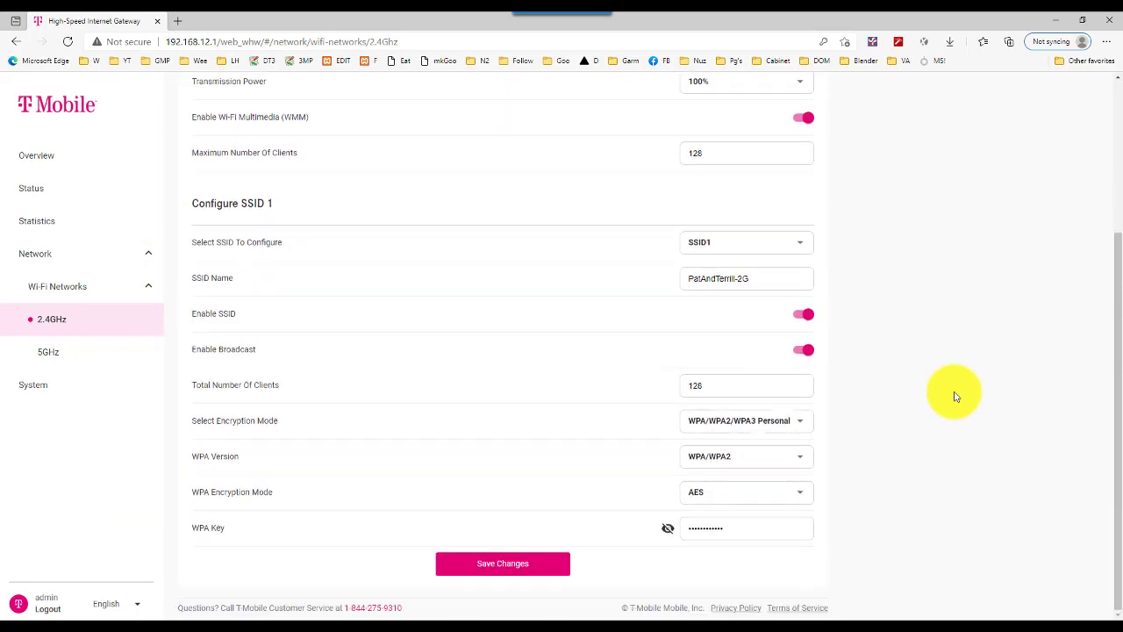
left_click(798, 242)
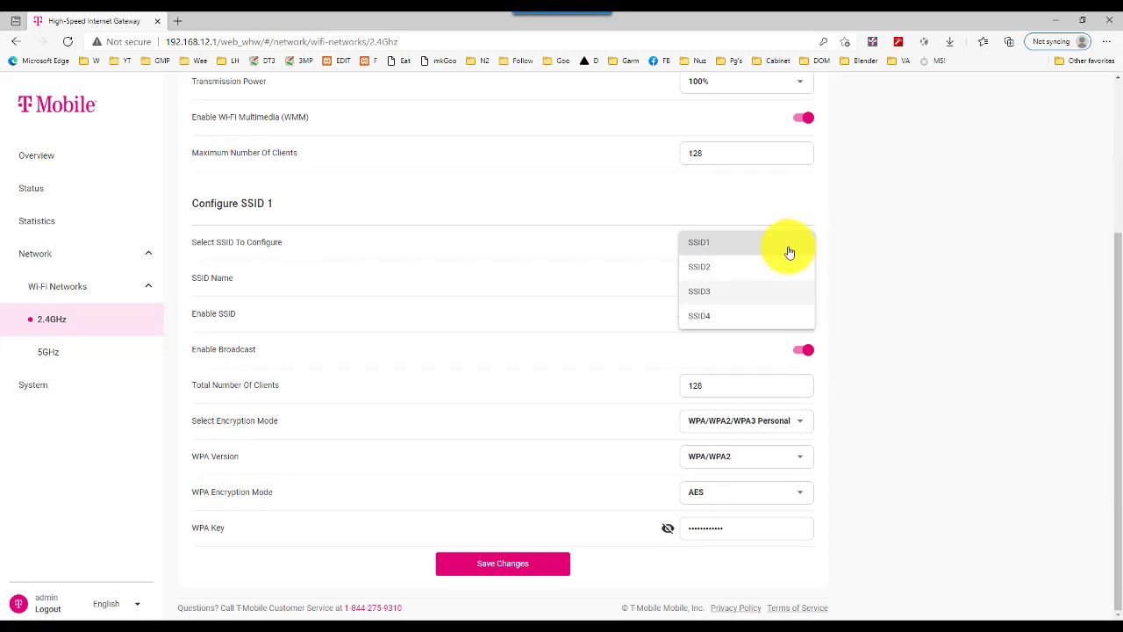
left_click(699, 243)
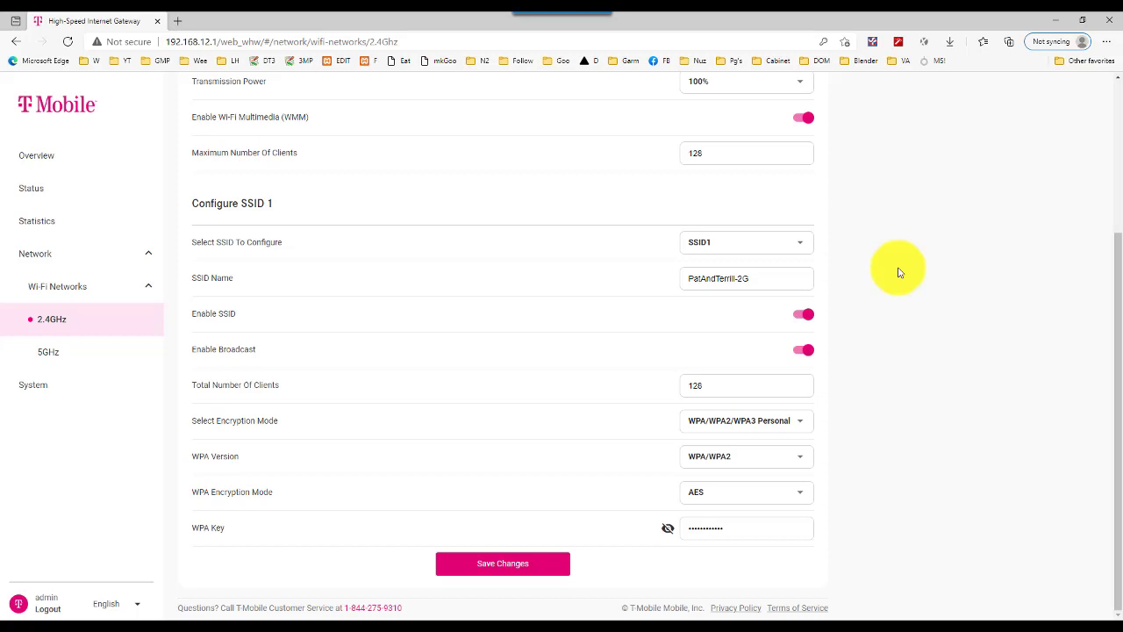
mouse_move(851, 273)
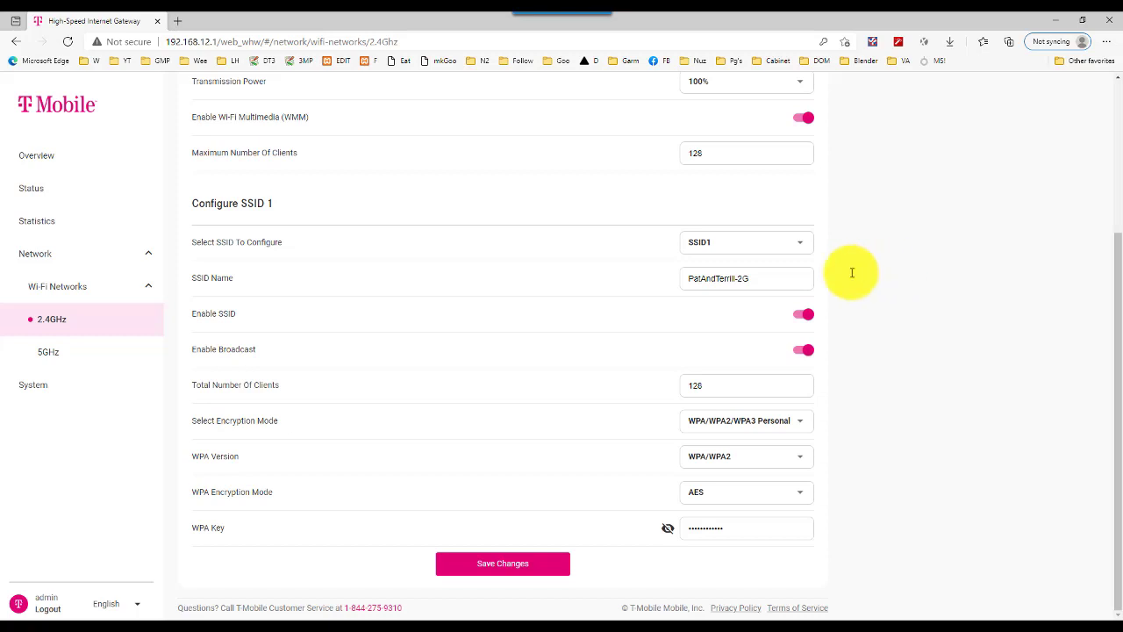
- Select SSID7 (TMOBILE-2566-7) for configuration on the 5GHz Wi-Fi page
left_click(47, 351)
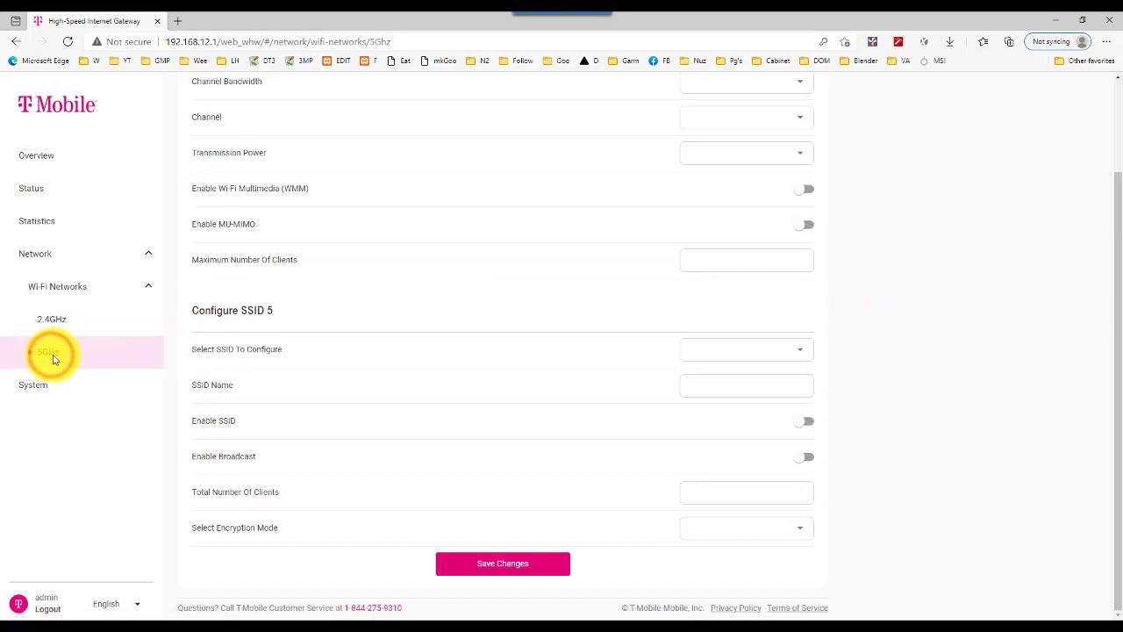
left_click(798, 312)
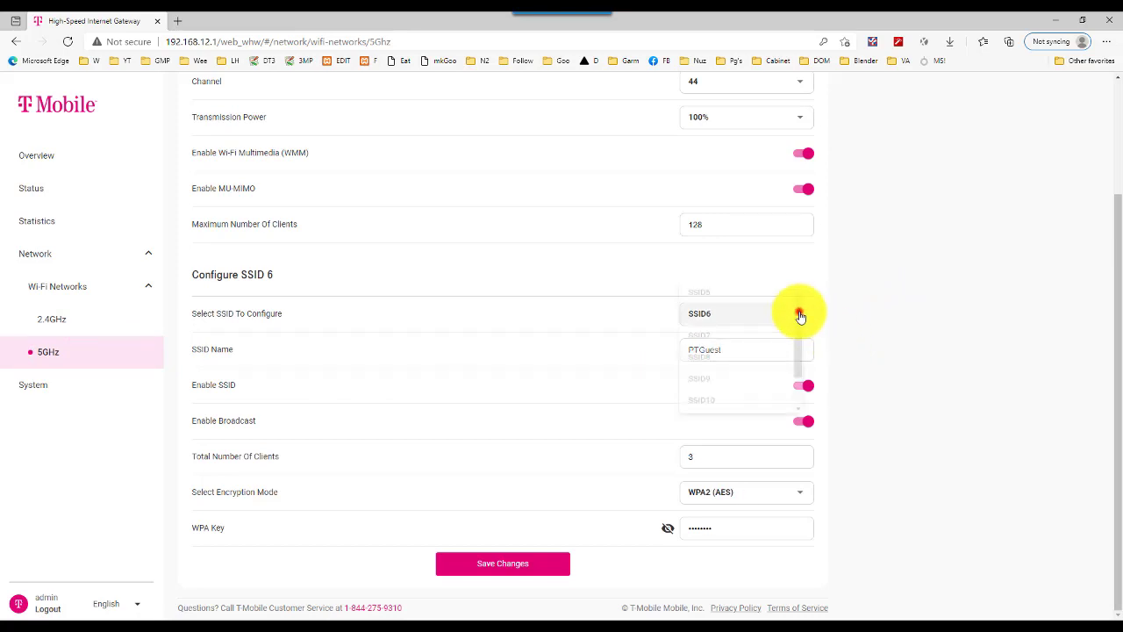
left_click(698, 333)
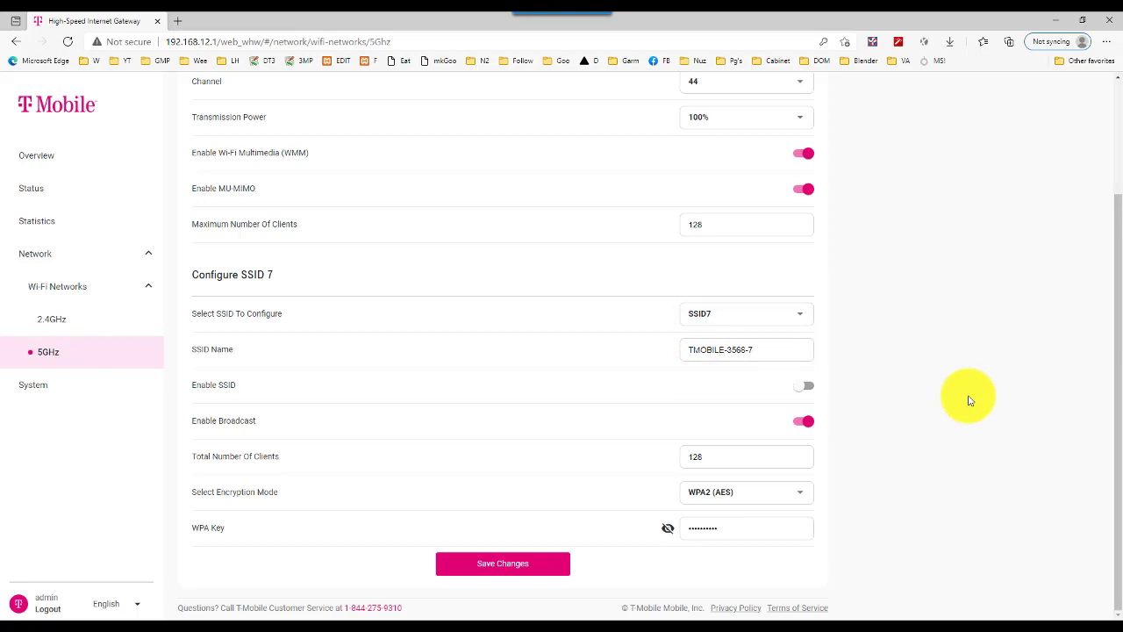
mouse_move(846, 369)
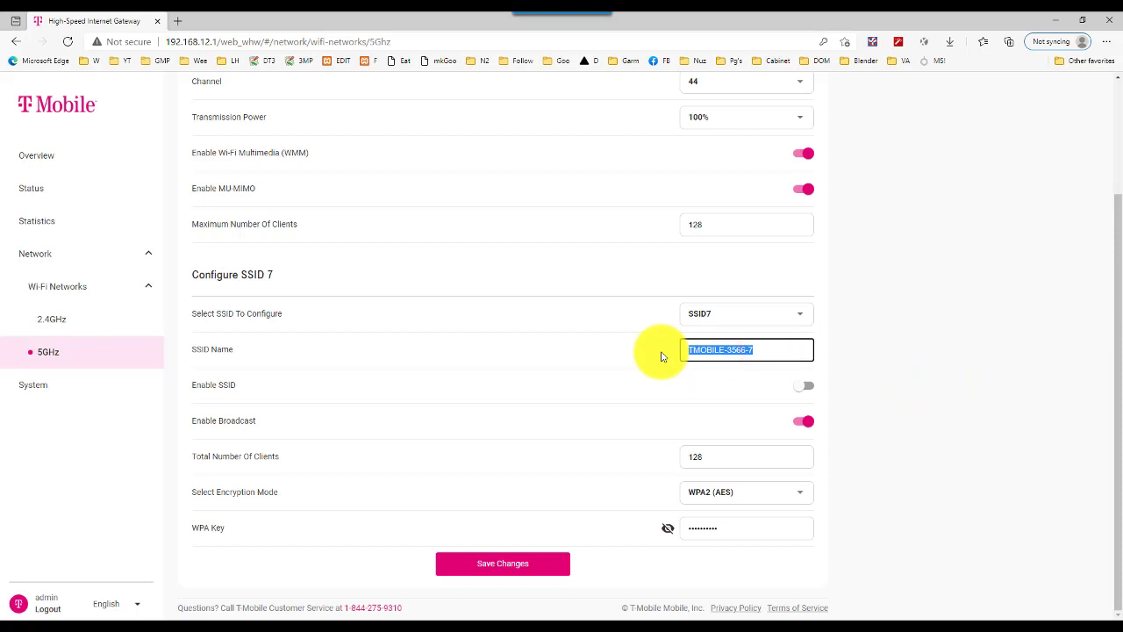
- Rename SSID 7 to CIA-HQ and switch on Enable SSID
type("CIA")
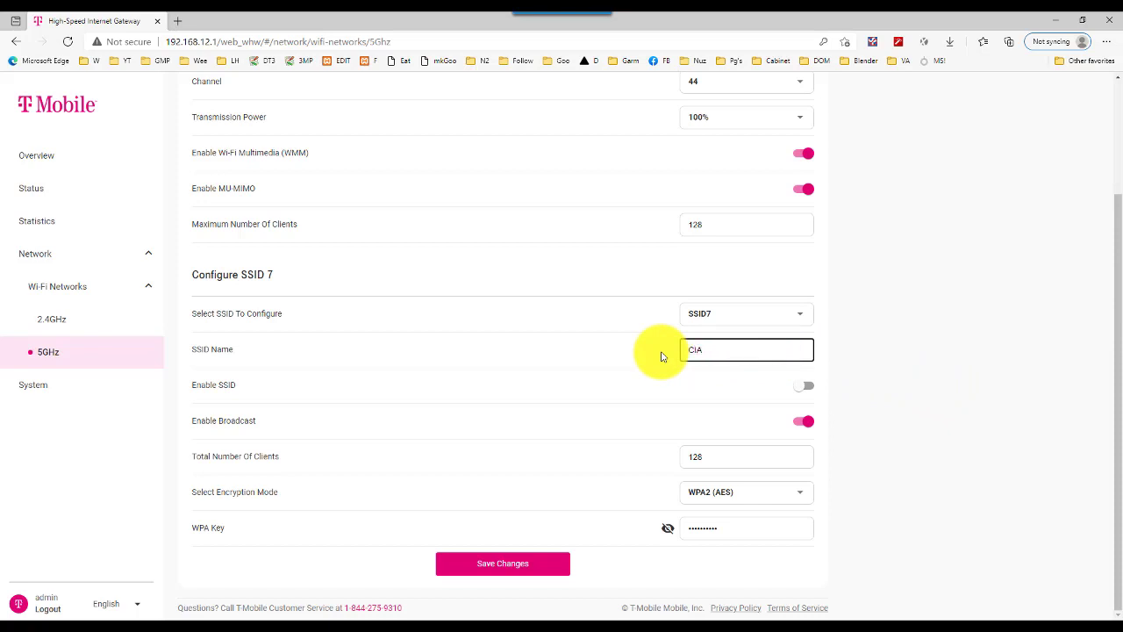
type("-H")
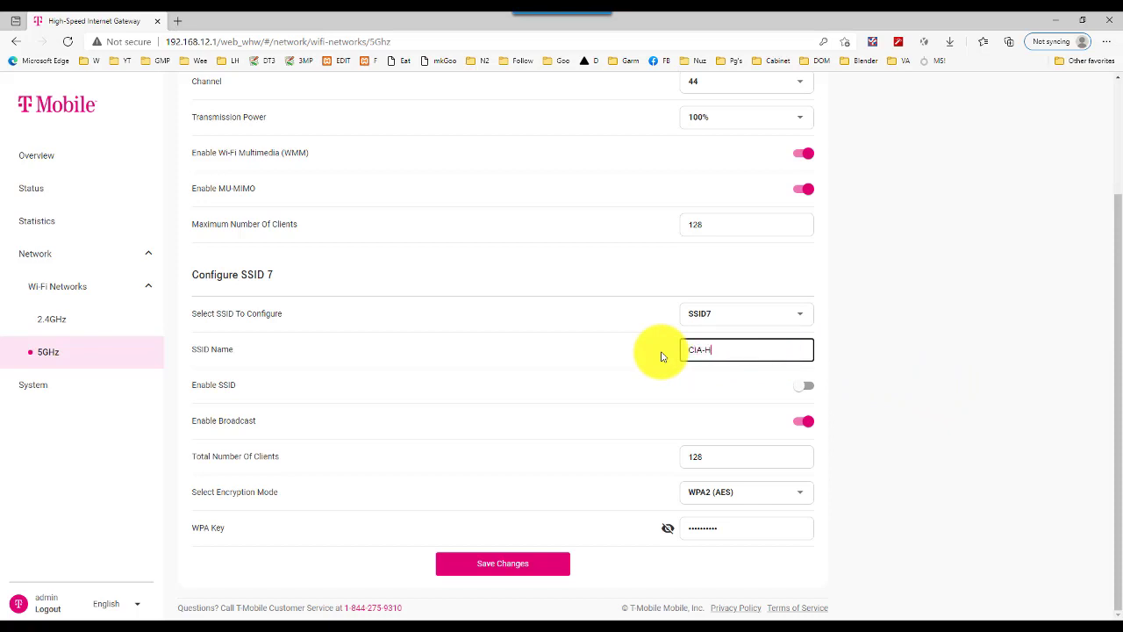
type("Q")
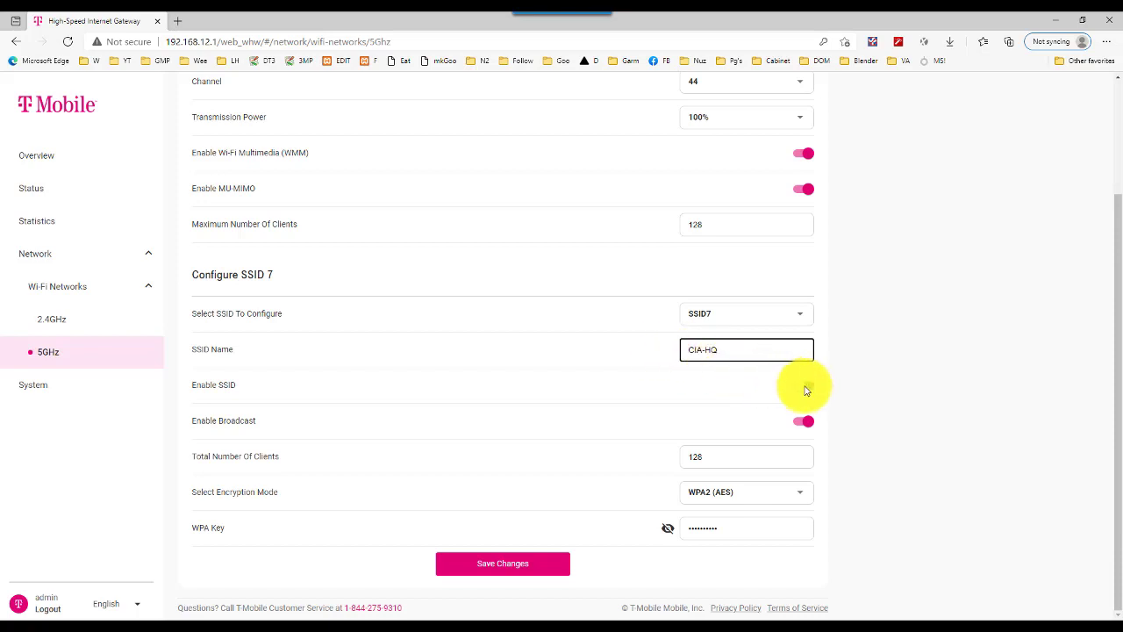
left_click(803, 386)
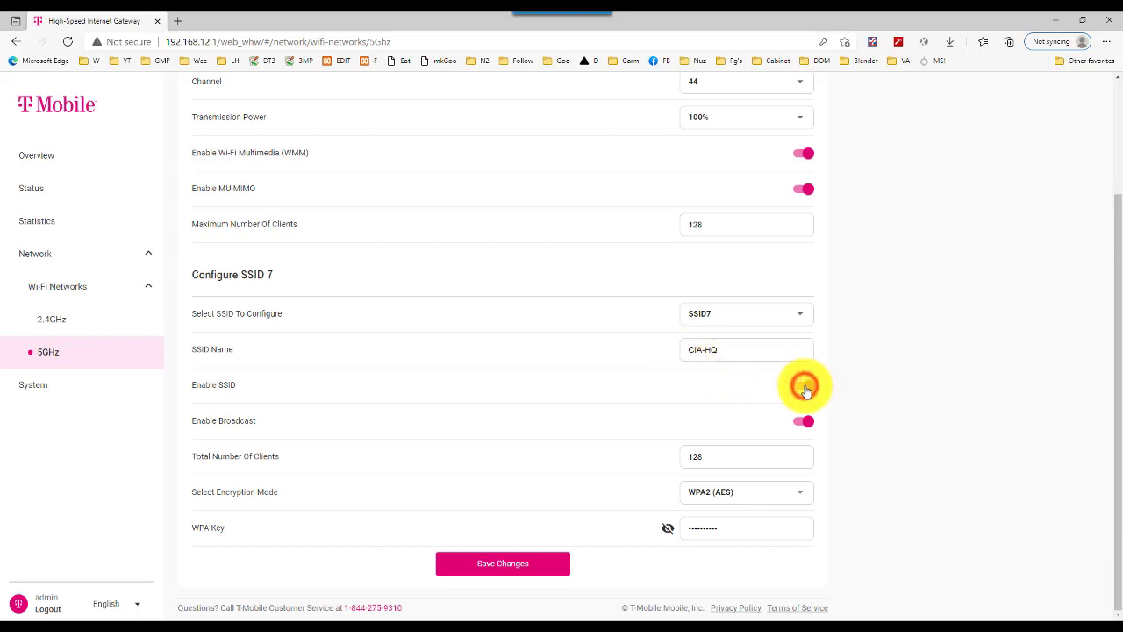
left_click(804, 385)
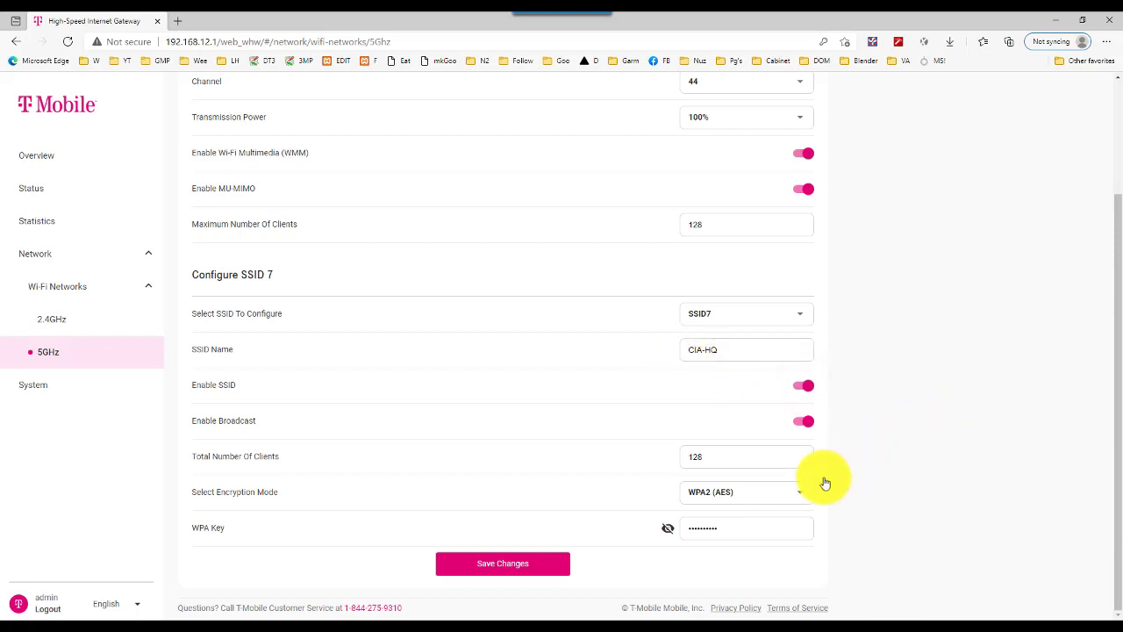
- Clear the existing WPA key to enter a new password for CIA-HQ
left_click(745, 527)
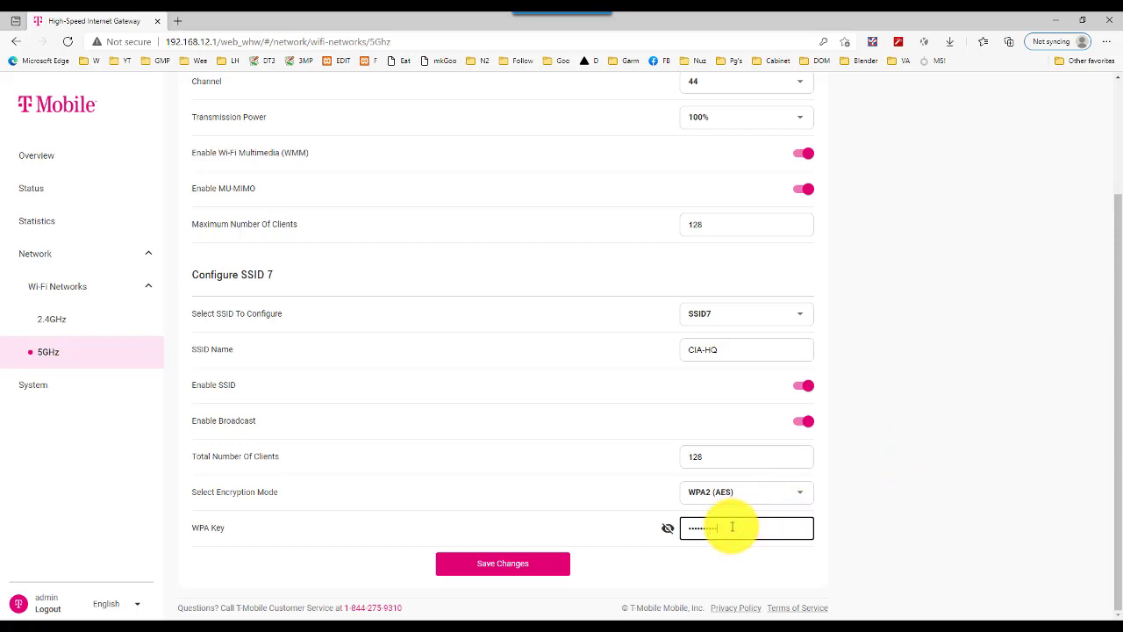
key("Backspace")
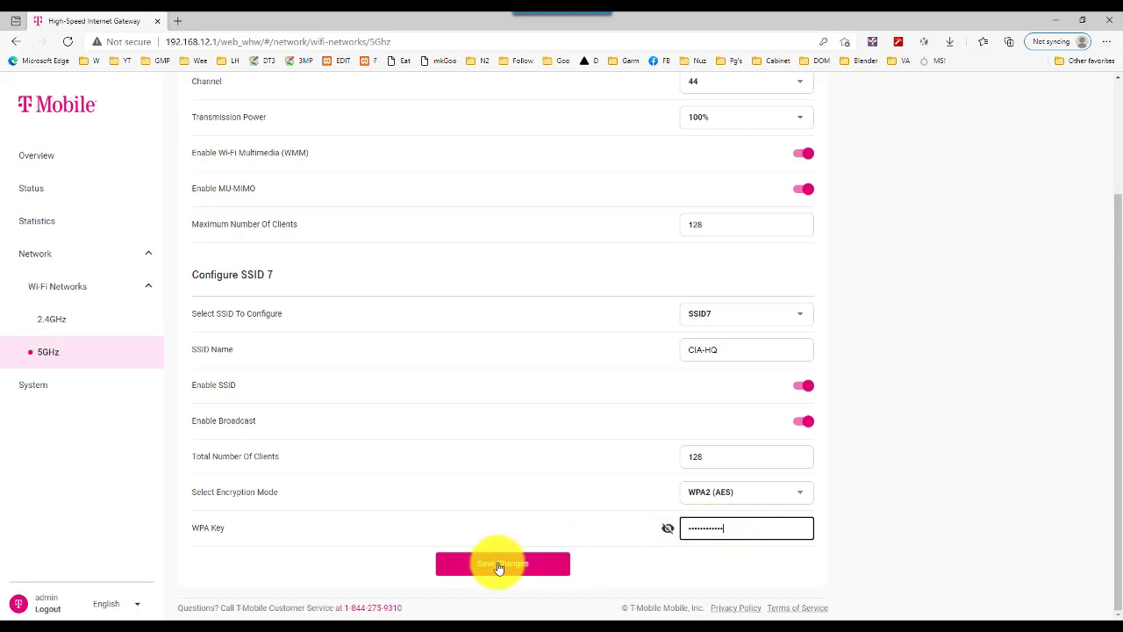
- Save the SSID 7 changes and confirm 'Changes were applied successfully'
left_click(502, 563)
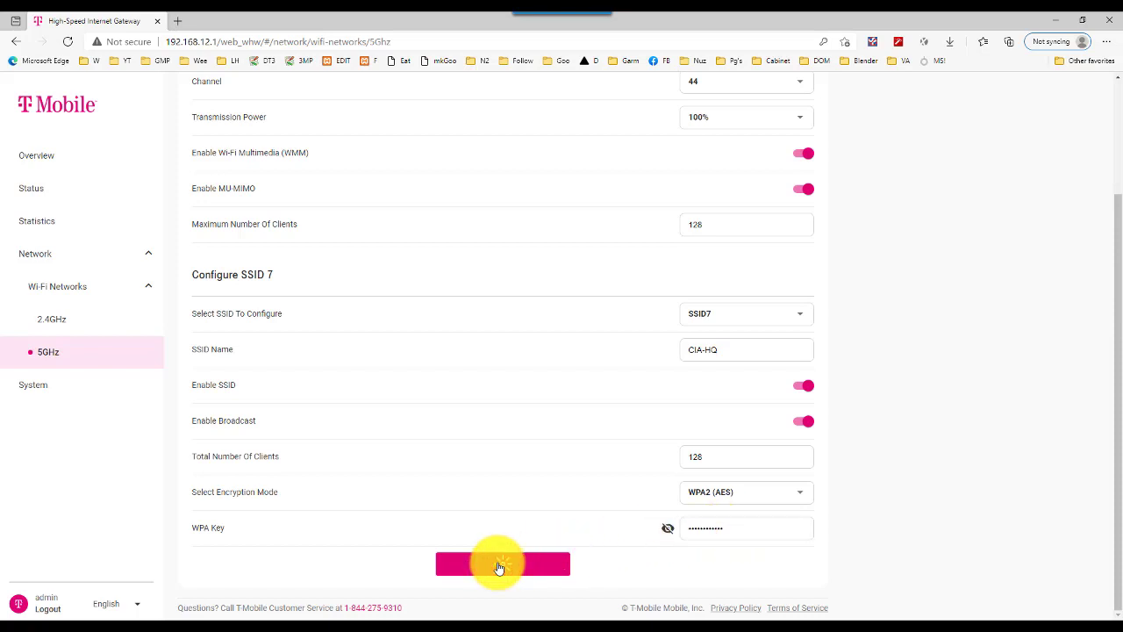
left_click(502, 563)
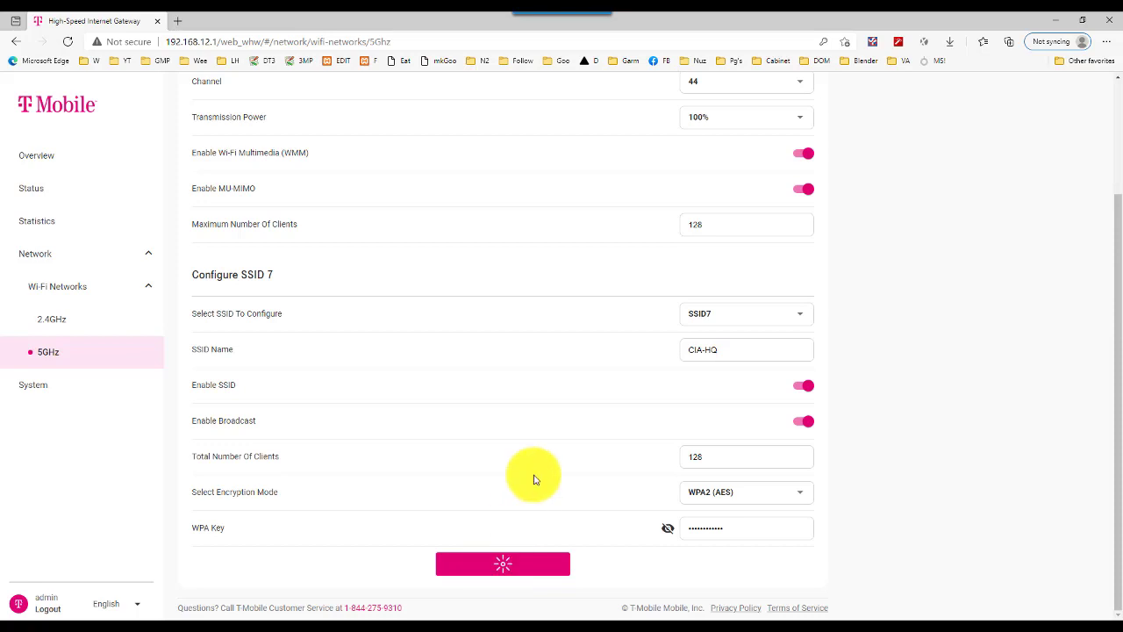
left_click(502, 563)
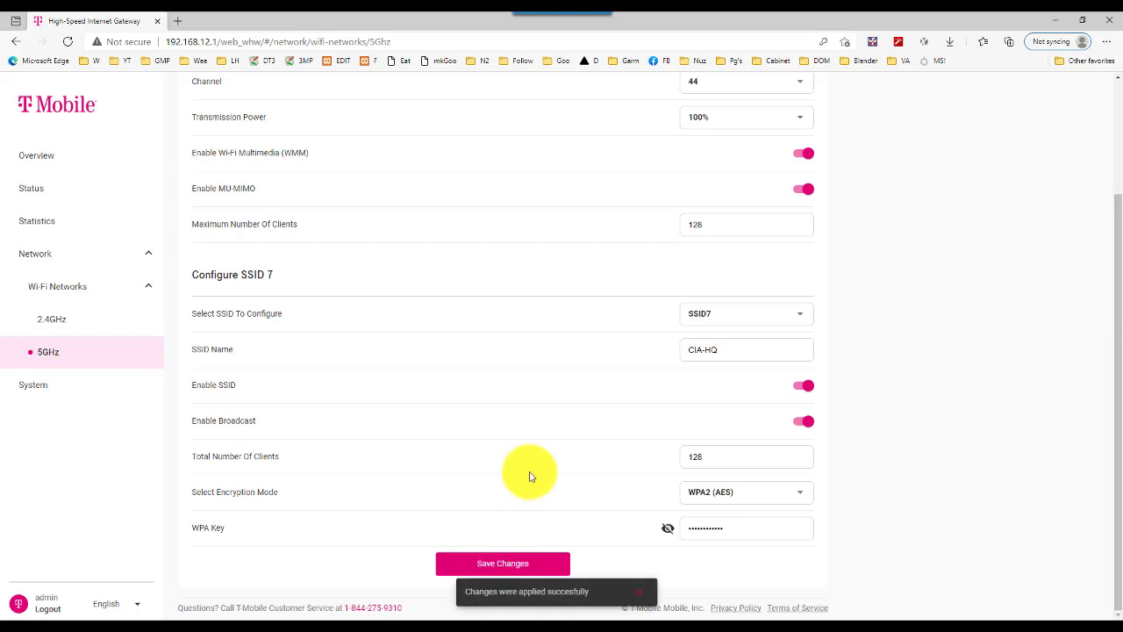
scroll("up", 3)
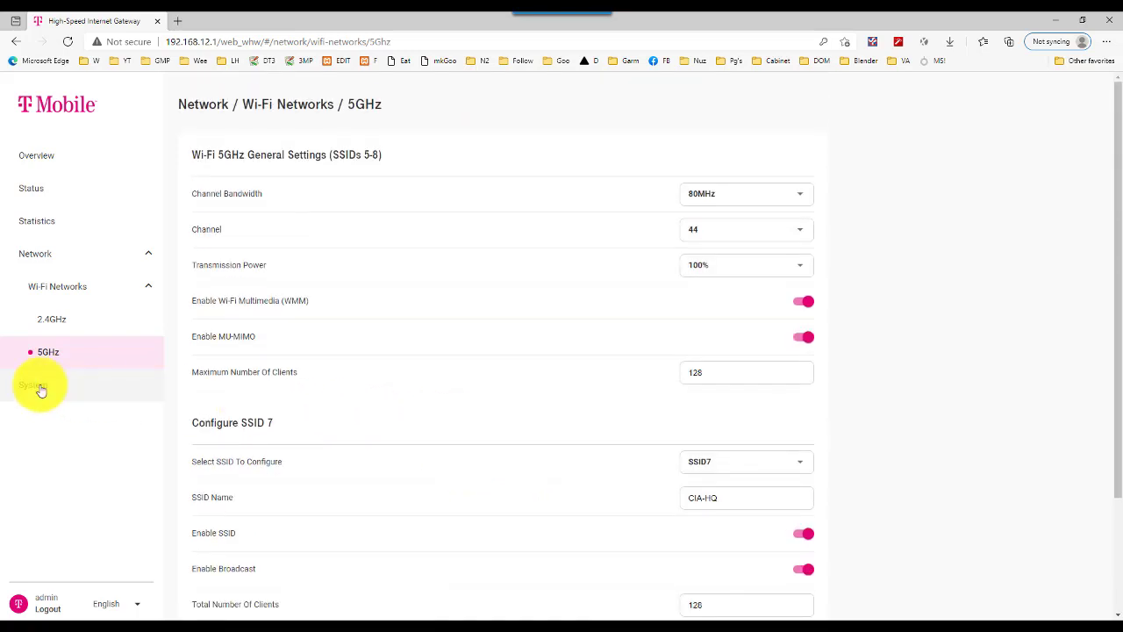
- Show the System page with reboot, factory reset, firmware upgrade and password options
left_click(35, 384)
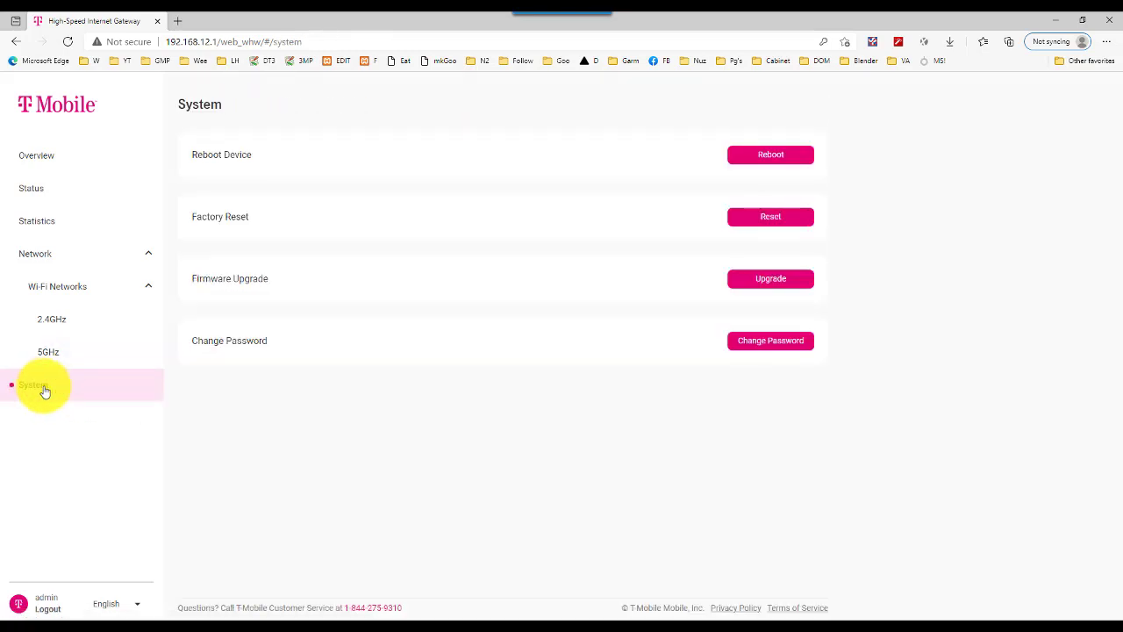
mouse_move(459, 519)
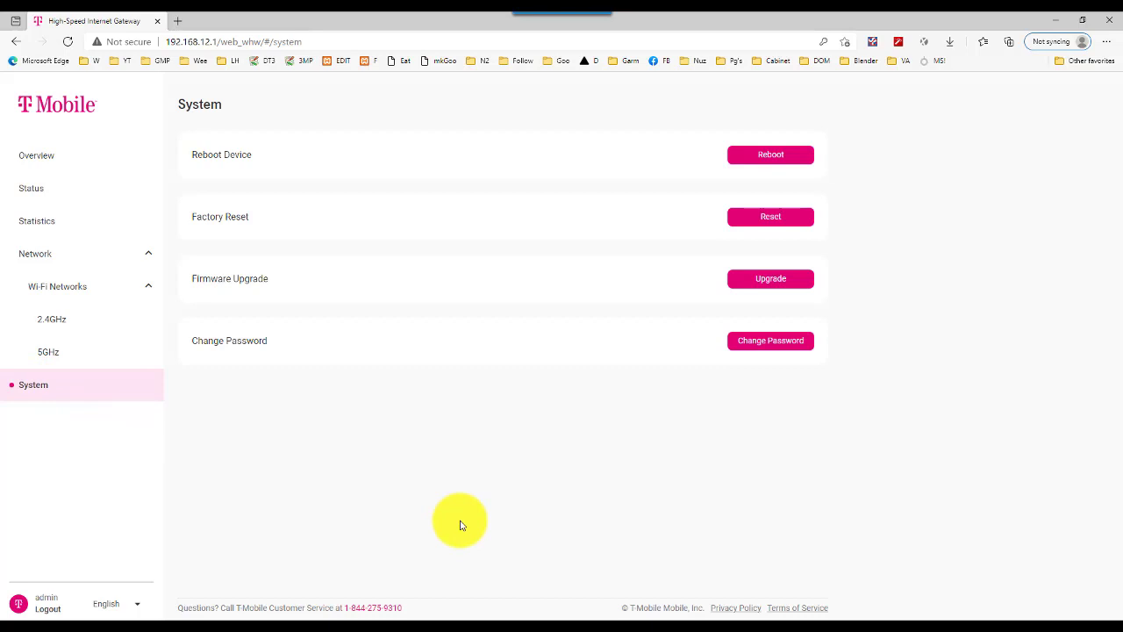
mouse_move(49, 609)
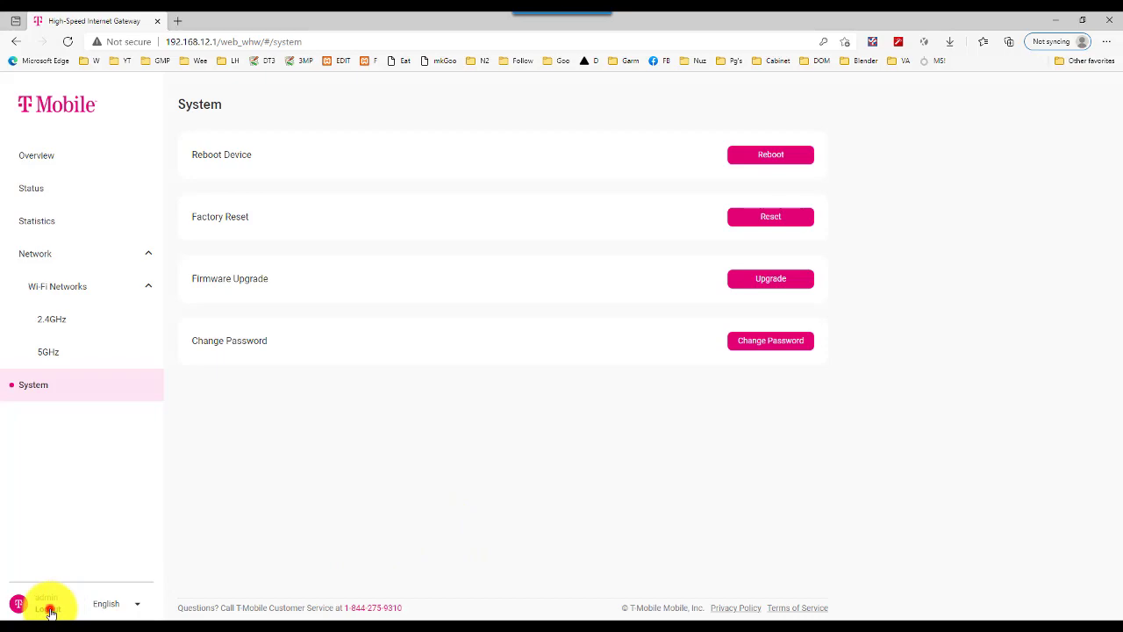